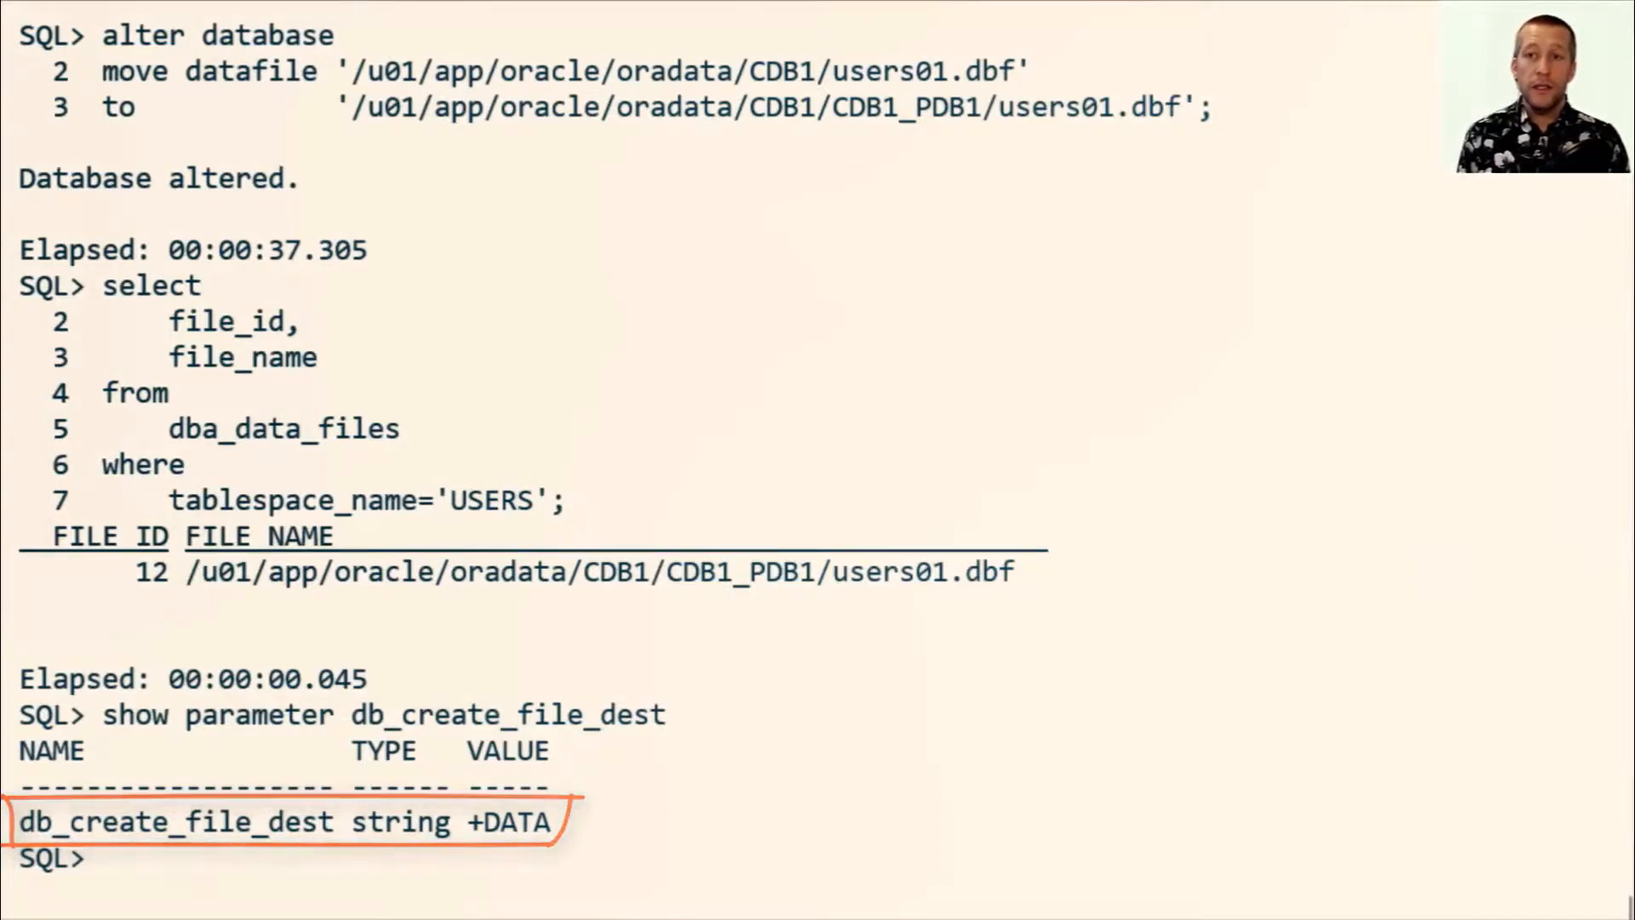
text(alter database move datafile 12;)
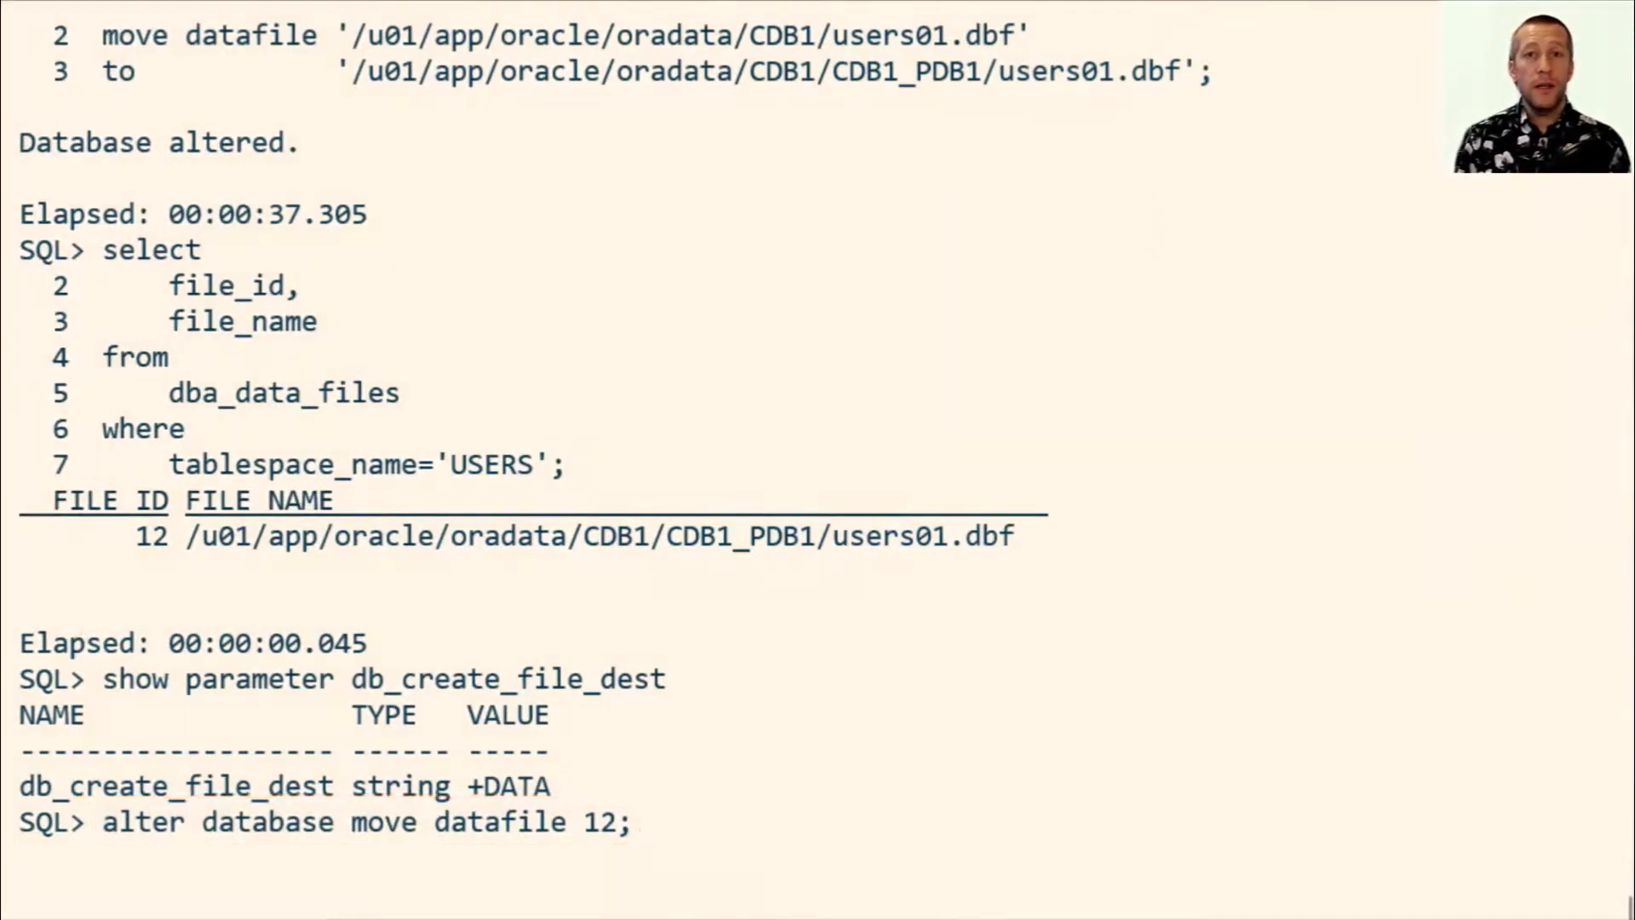
scroll(down, 3)
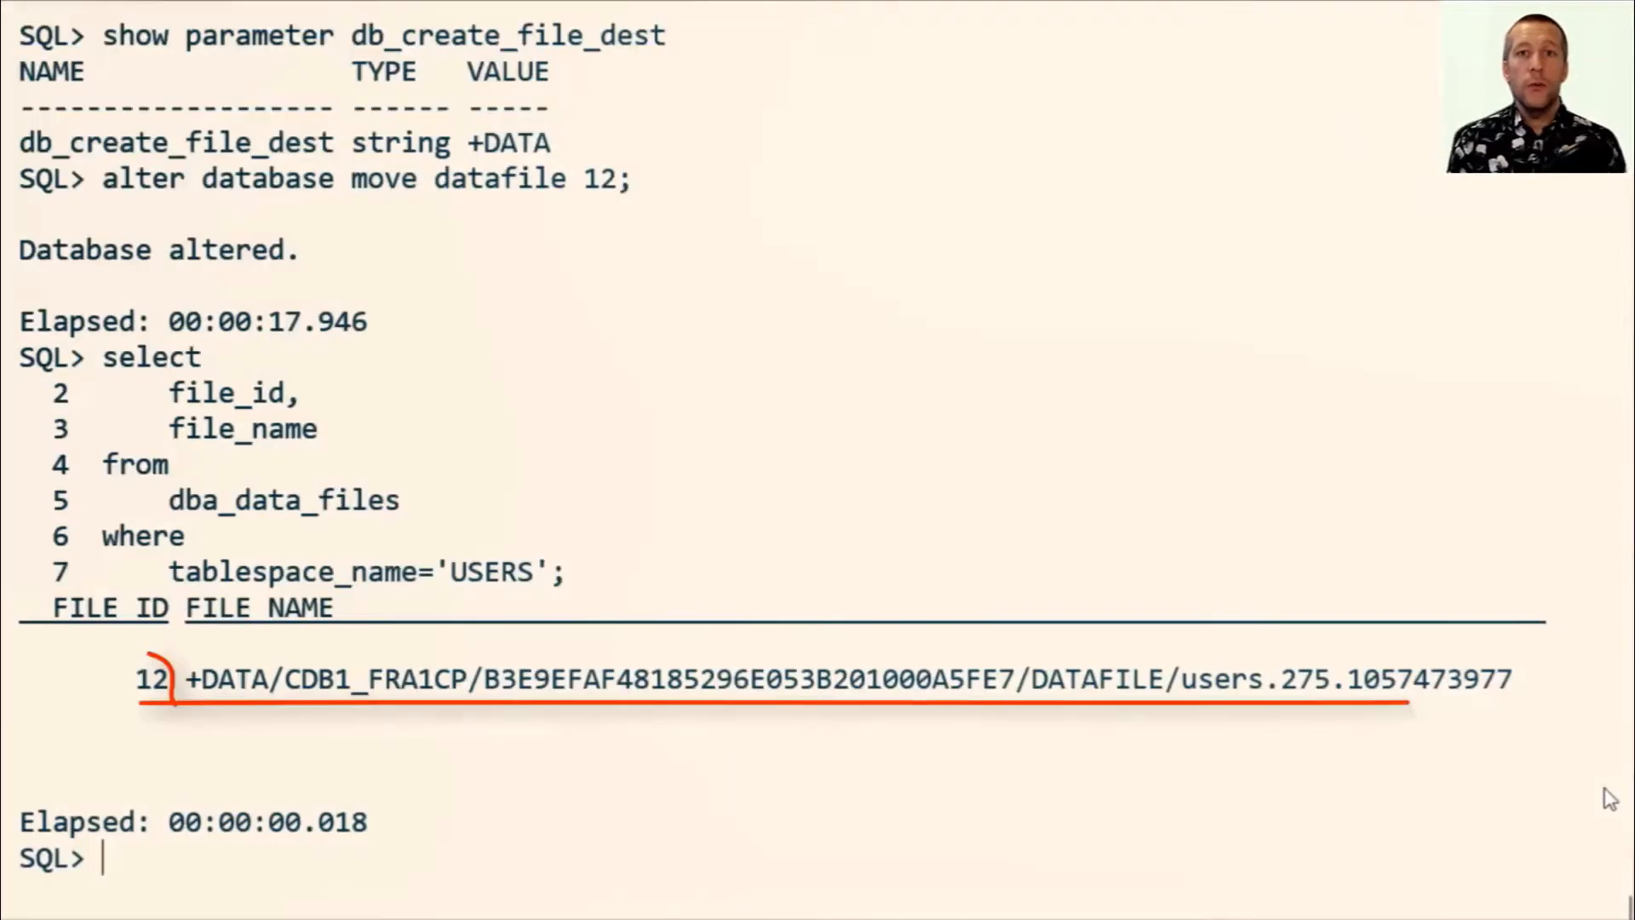